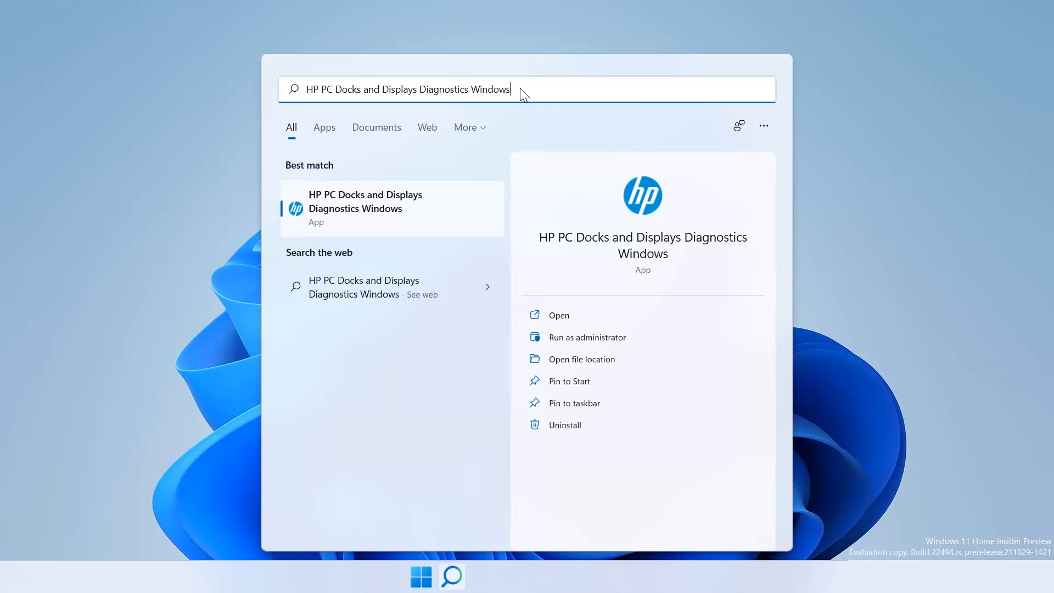
# - Launch HP PC Docks and Displays Diagnostics Windows from the Windows Search best match
pyautogui.click(526, 89)
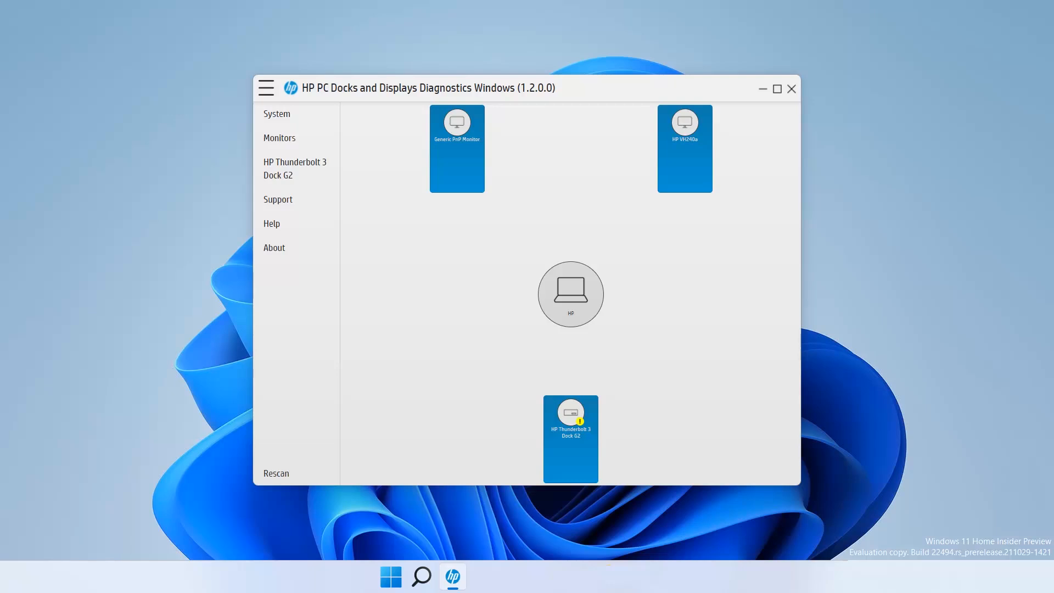
# - Review the device map of both monitors, laptop and warning-flagged HP Thunderbolt 3 Dock G2
pyautogui.click(683, 149)
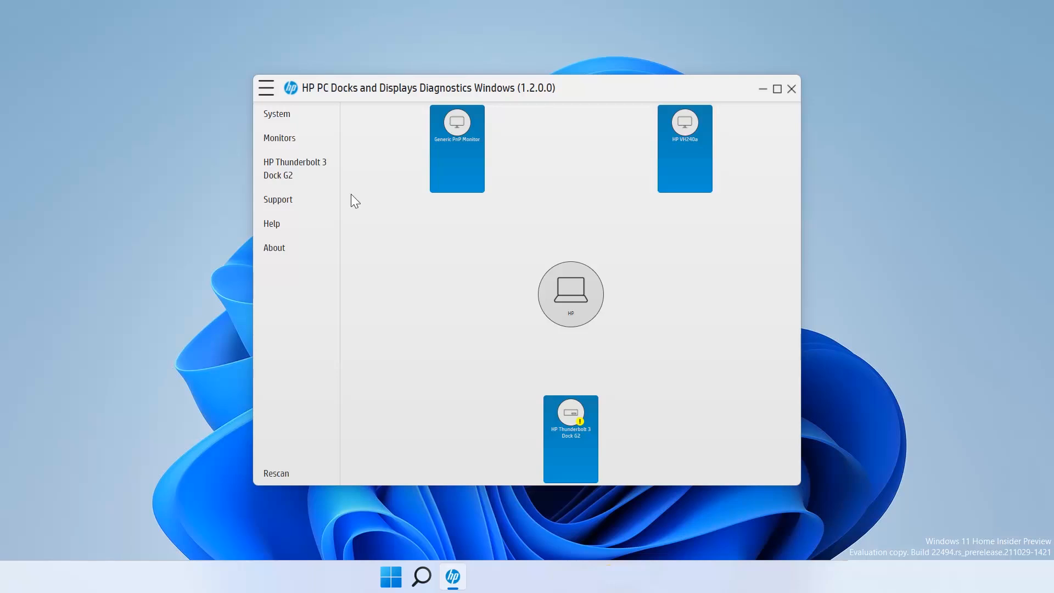
pyautogui.click(570, 436)
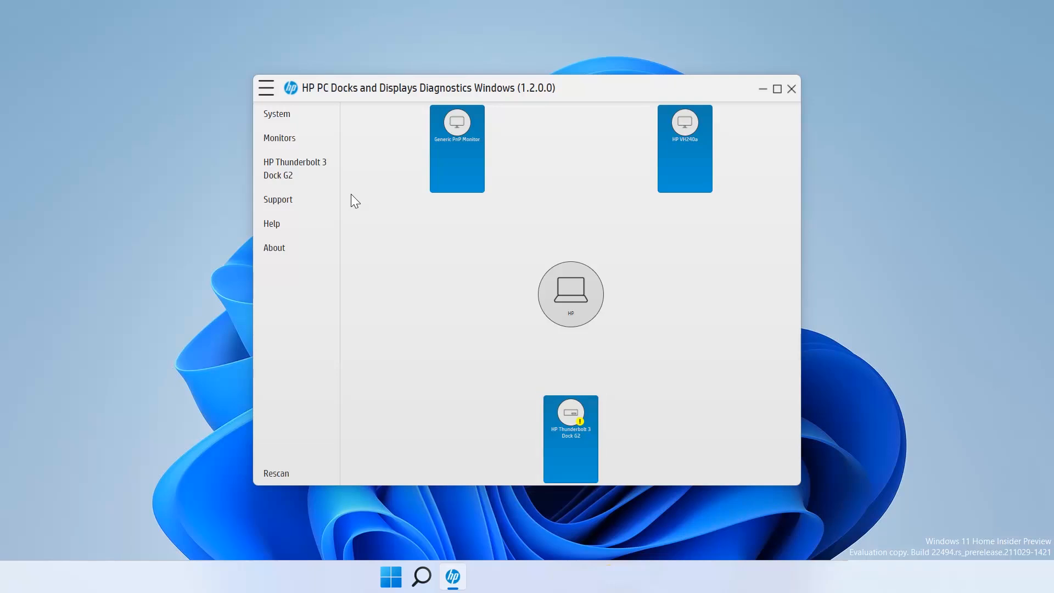
pyautogui.moveTo(464, 309)
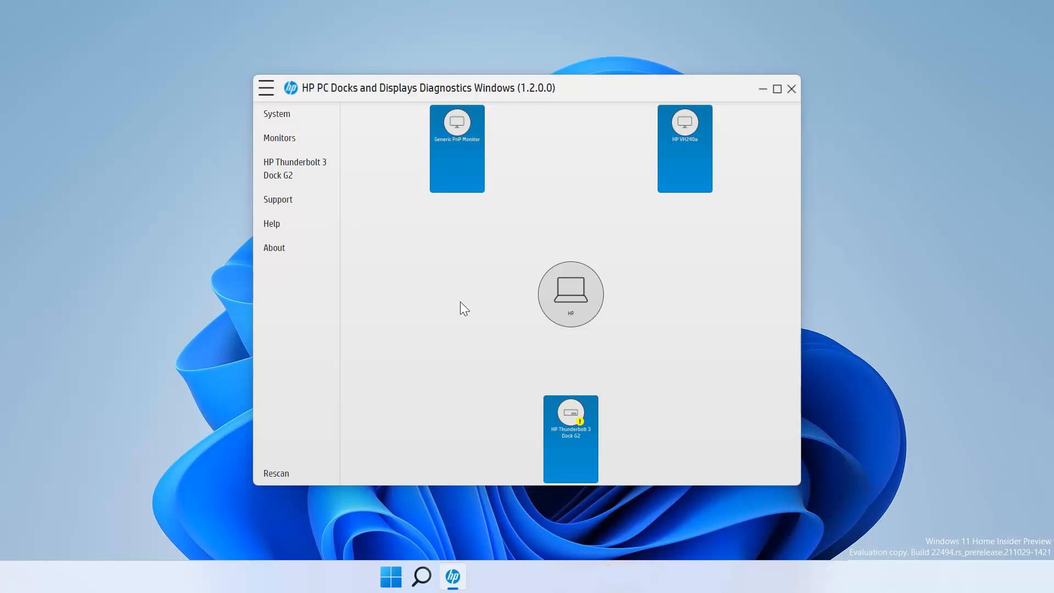
pyautogui.moveTo(572, 417)
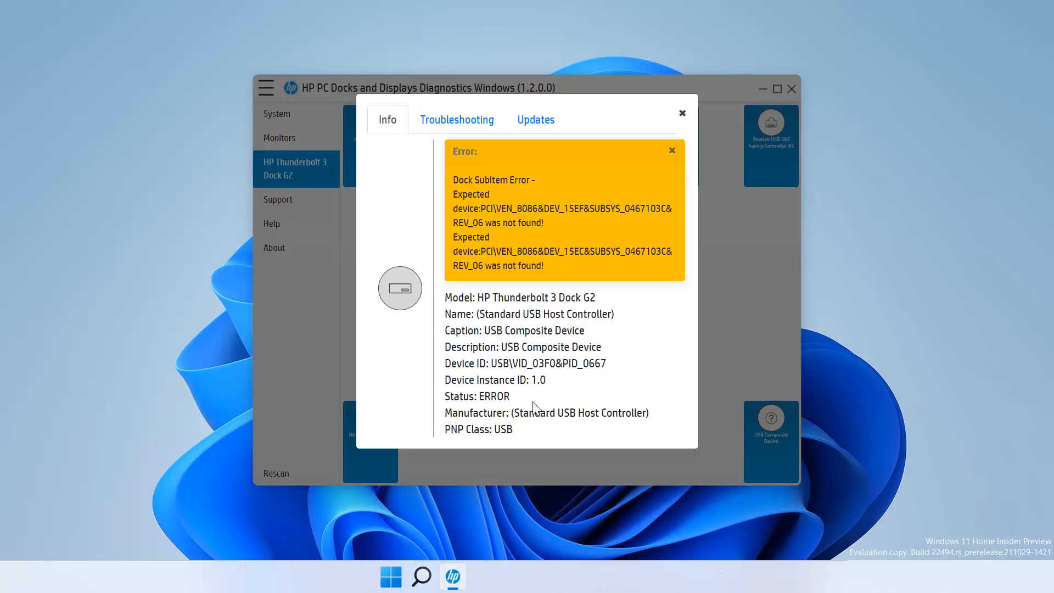
pyautogui.moveTo(452, 124)
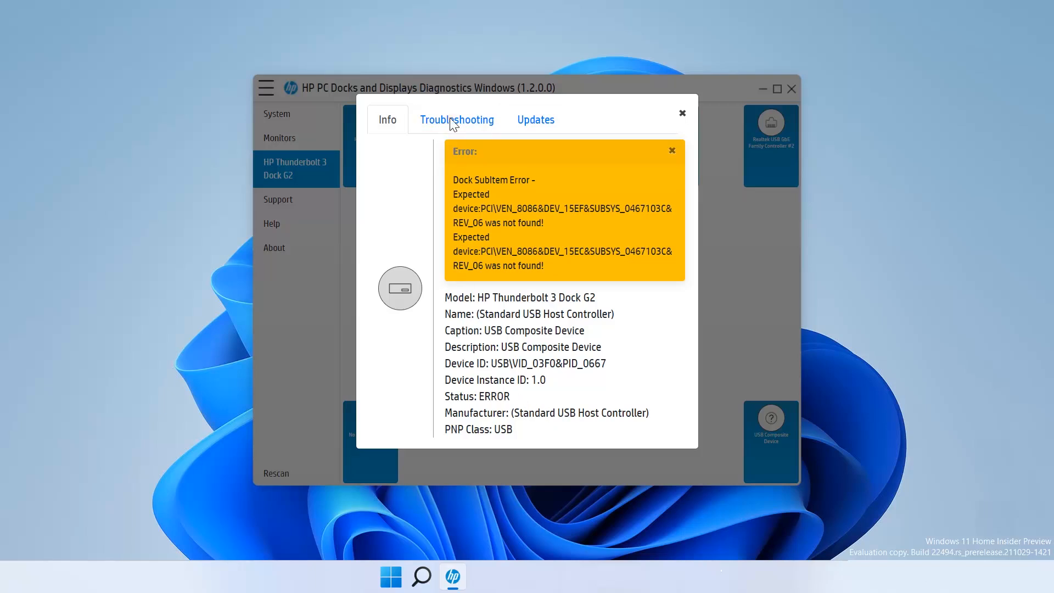
# - Show the dock's troubleshooting list with system scan, health check and advisories
pyautogui.click(456, 119)
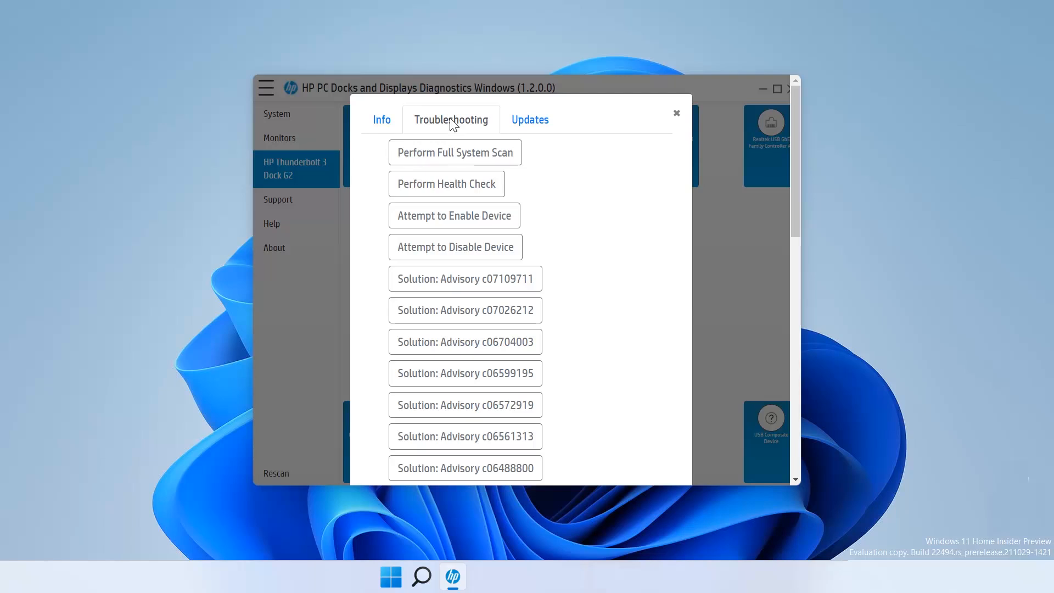
pyautogui.moveTo(529, 120)
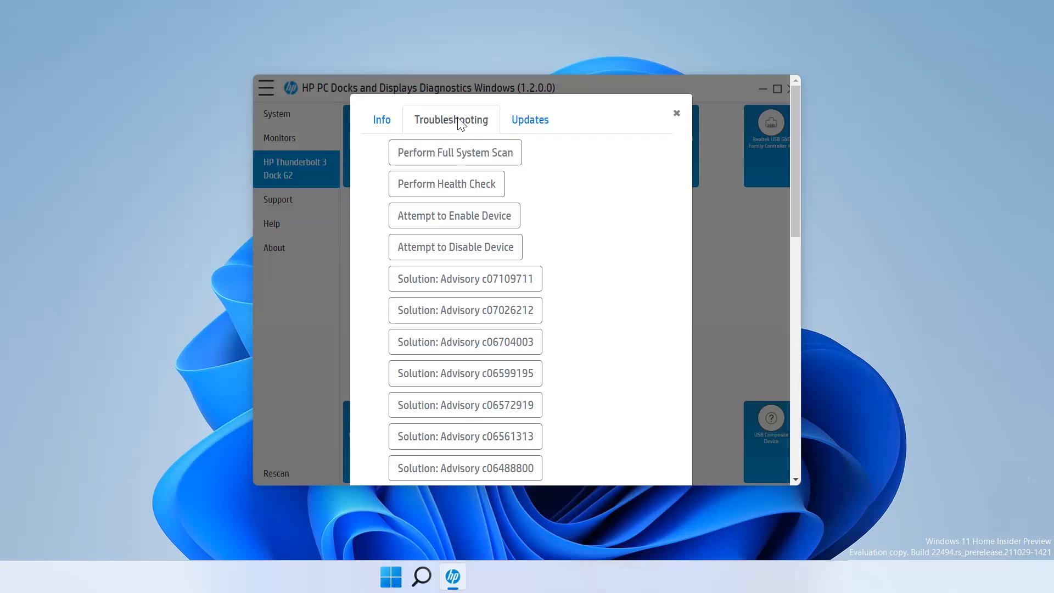
pyautogui.moveTo(530, 119)
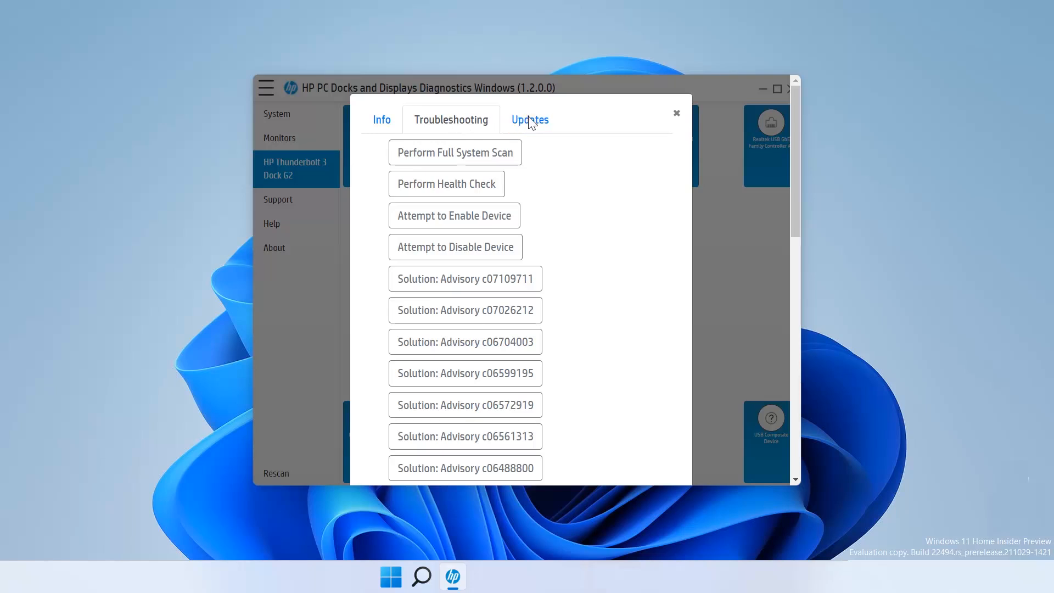
# - Start Dock Firmware Update from the Updates tab and accept leaving the application
pyautogui.click(529, 120)
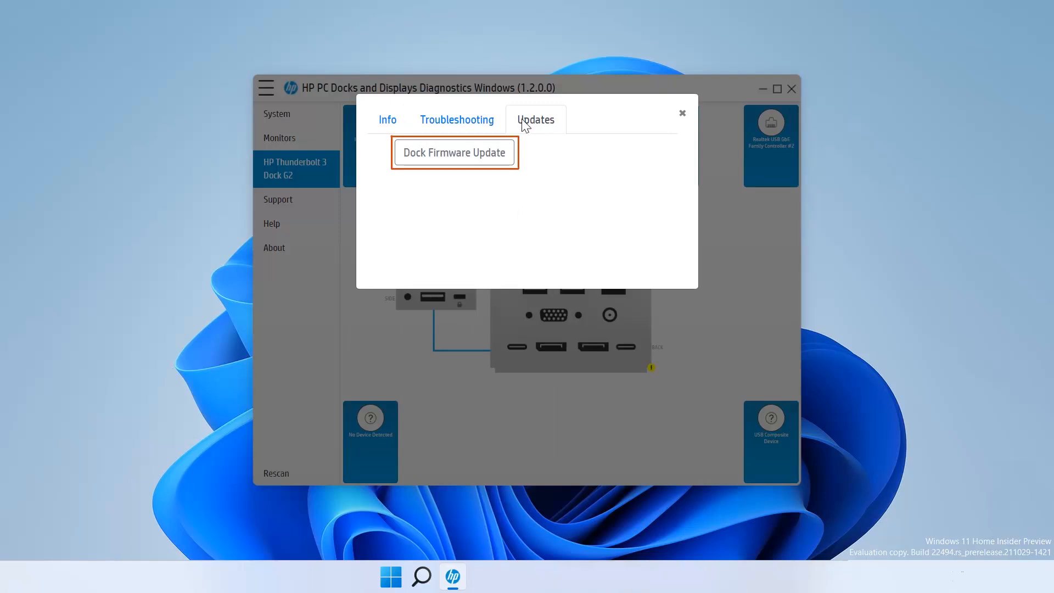
pyautogui.moveTo(455, 160)
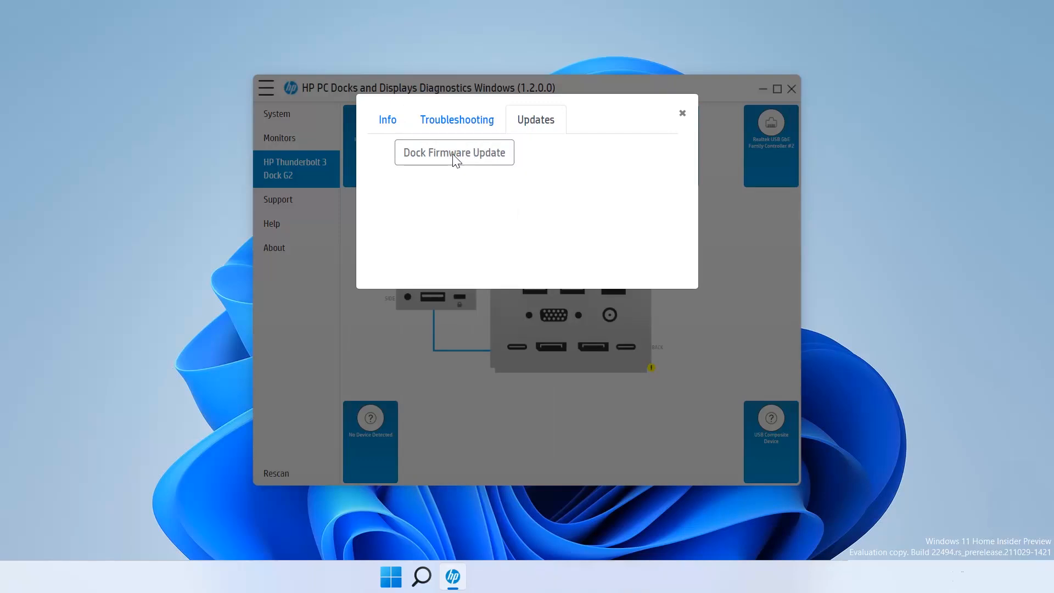
pyautogui.click(454, 152)
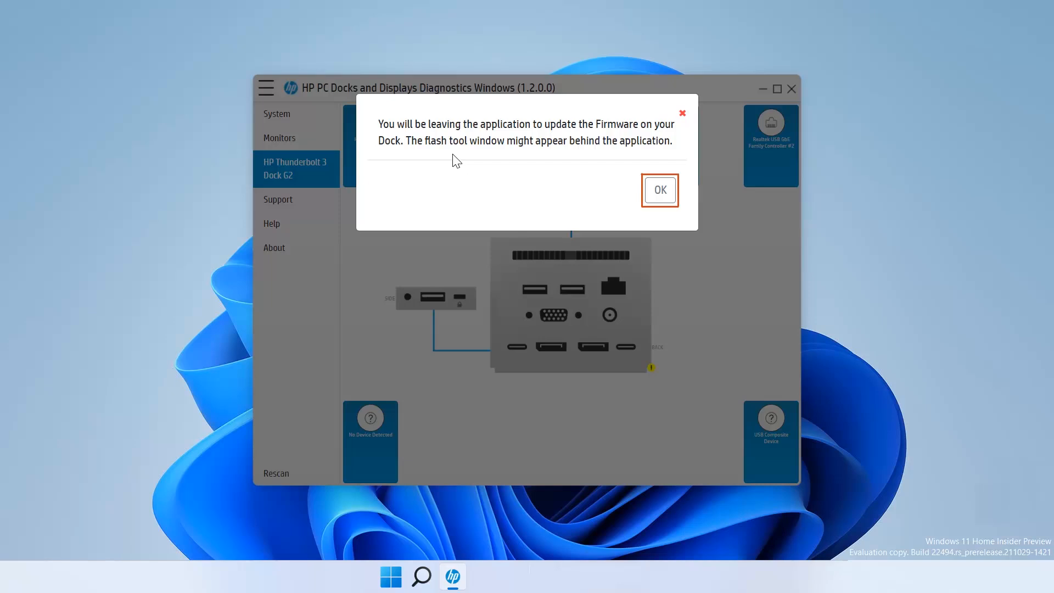
pyautogui.moveTo(612, 184)
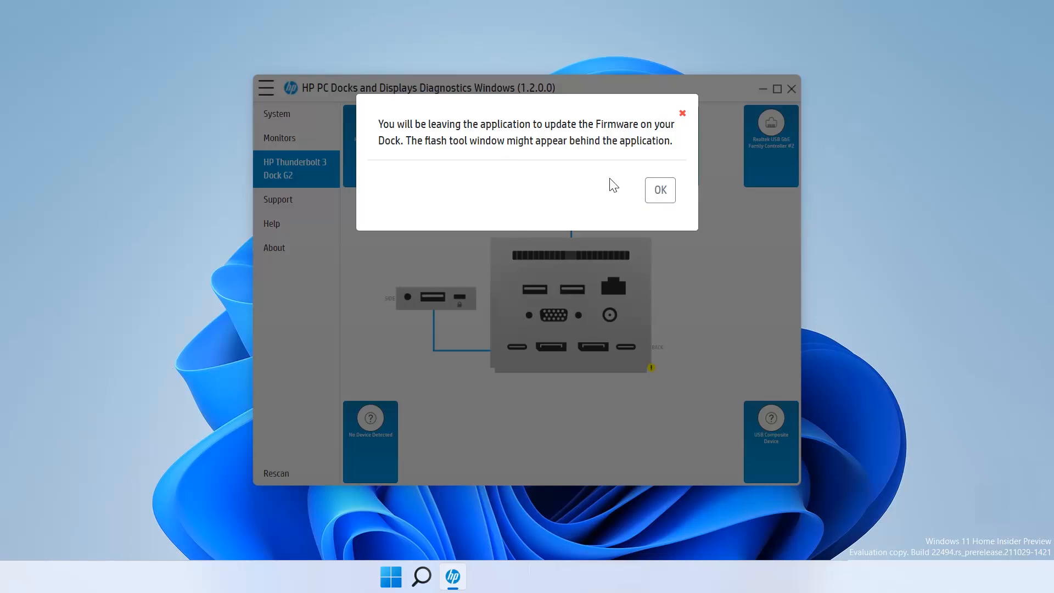
pyautogui.moveTo(659, 190)
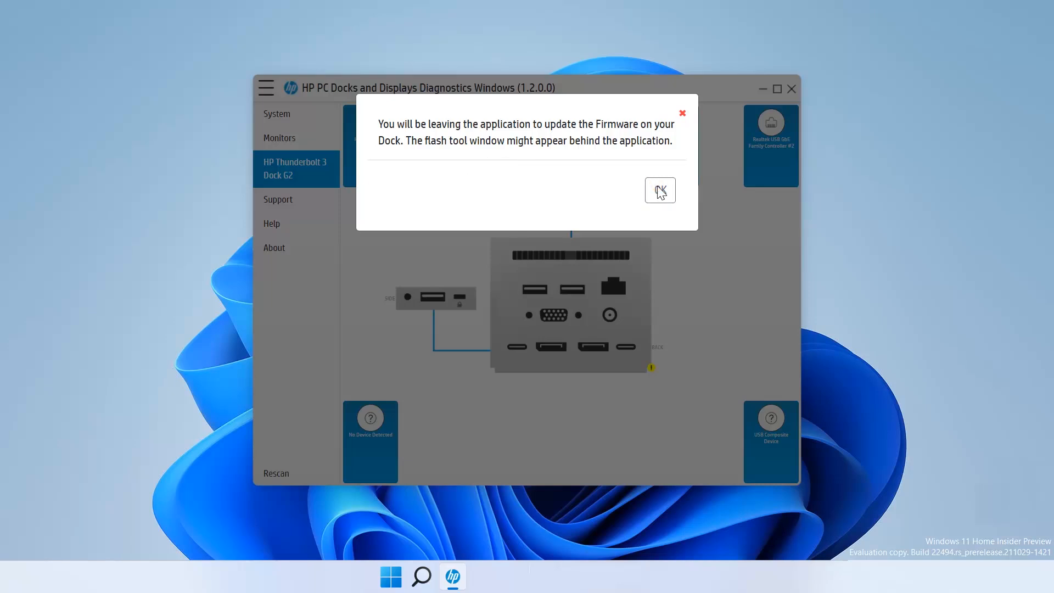
pyautogui.click(659, 191)
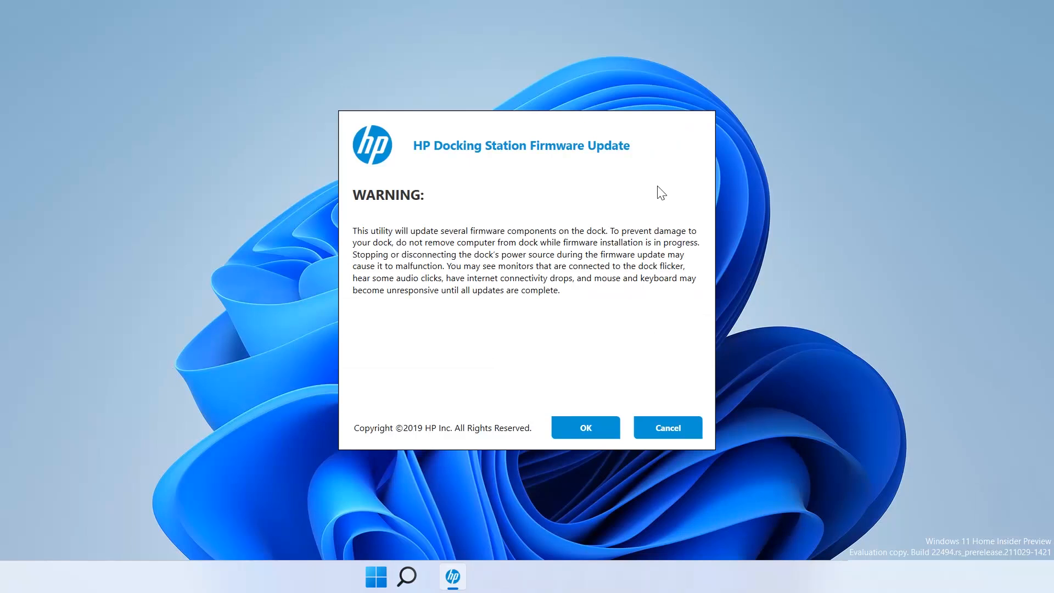
# - Accept the HP Docking Station Firmware Update warning so flashing begins
pyautogui.click(584, 428)
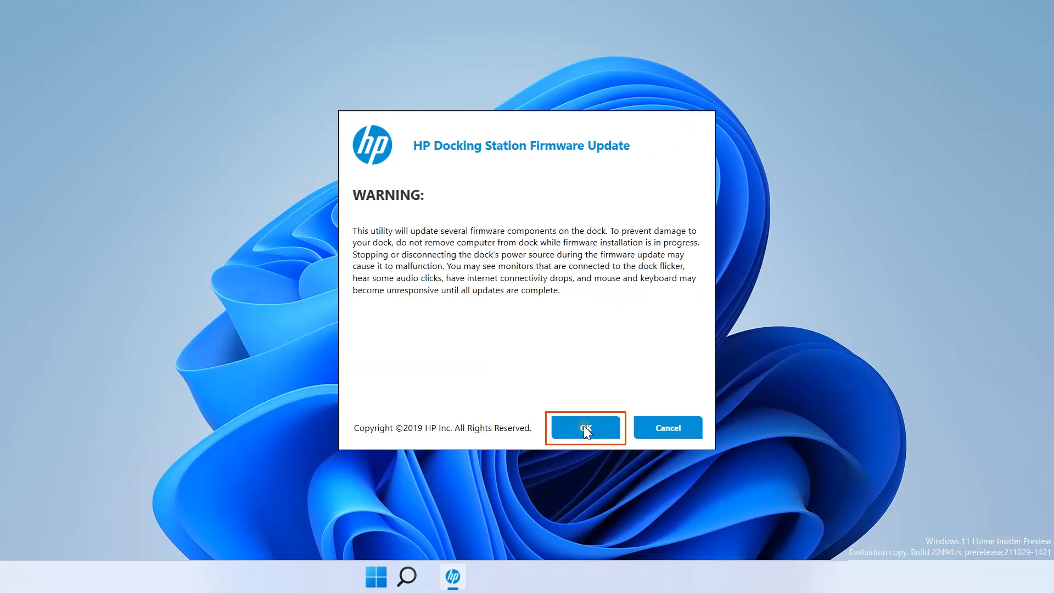
pyautogui.click(583, 427)
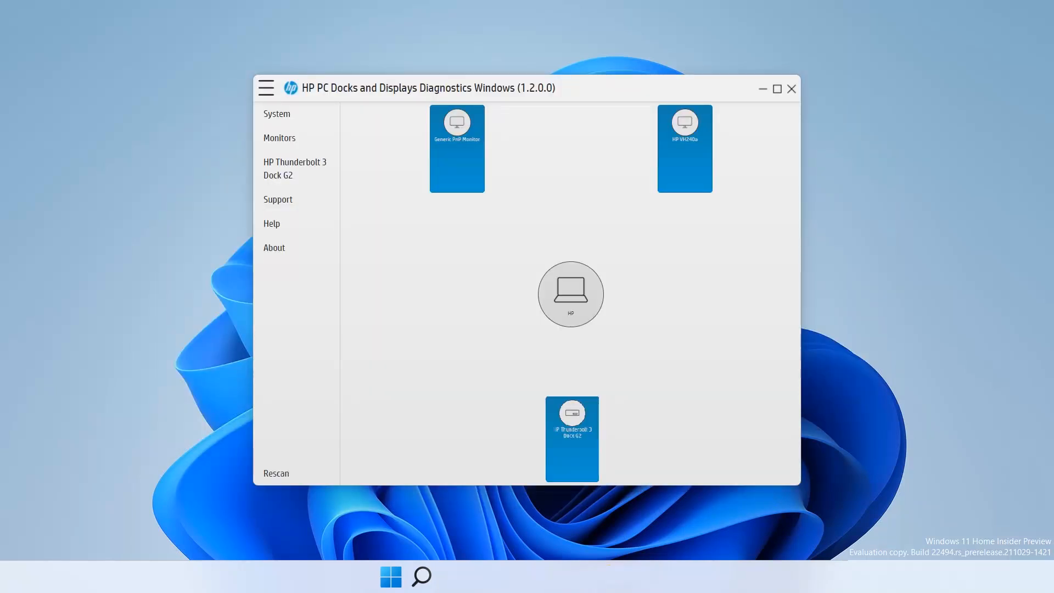
# - Open the HP Thunderbolt 3 Dock G2 tile, now shown without a warning badge
pyautogui.click(570, 438)
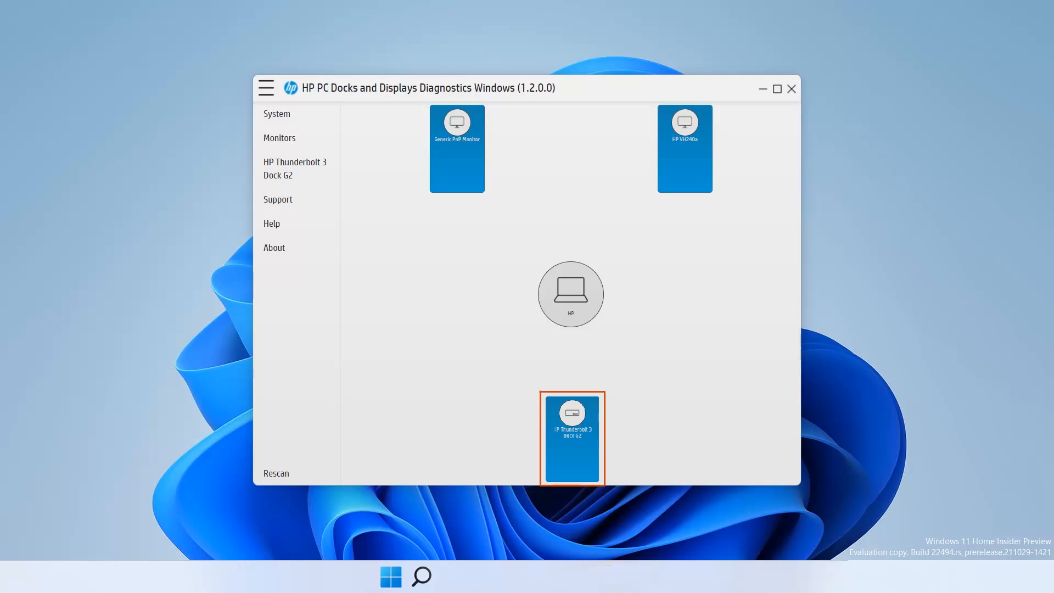